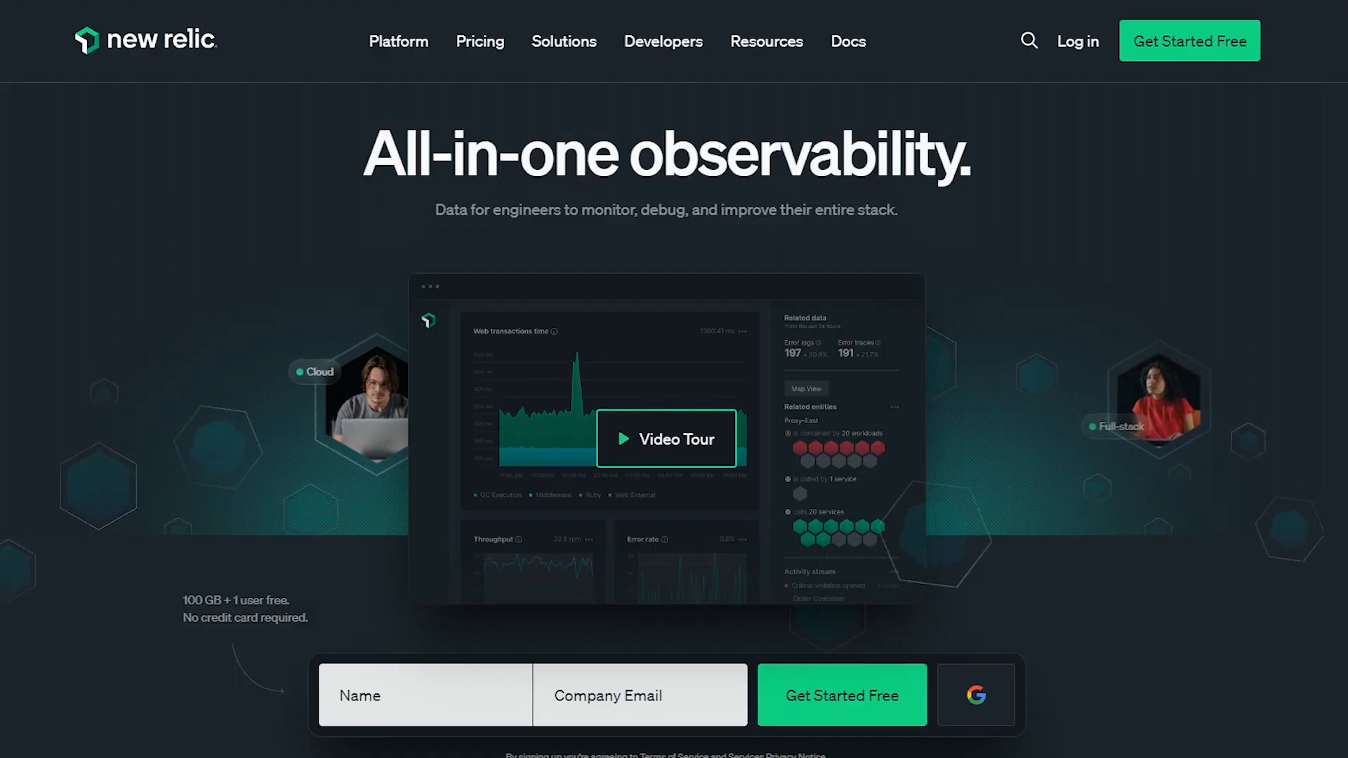
# - Browse the AppDynamics homepage and view the APM capability overview with its video
pyautogui.scroll(-3)
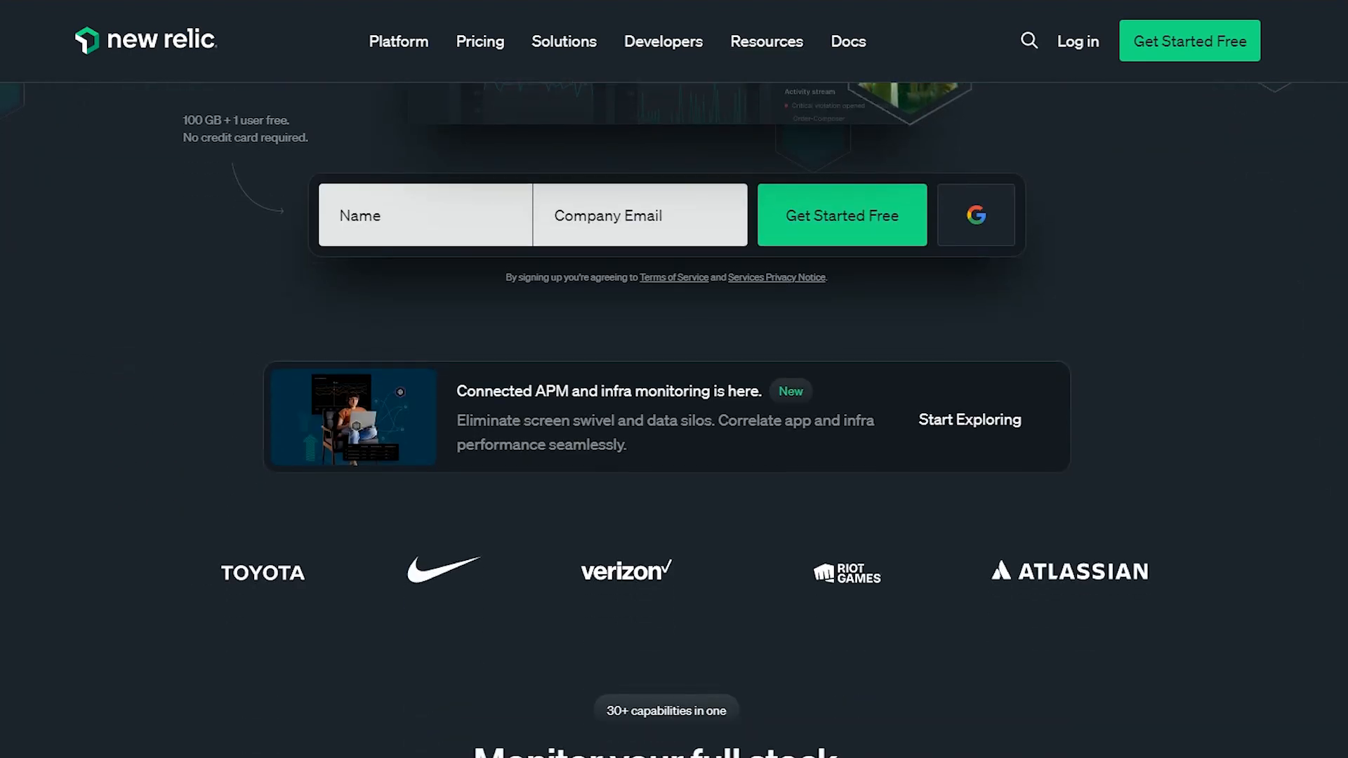
pyautogui.scroll(-3)
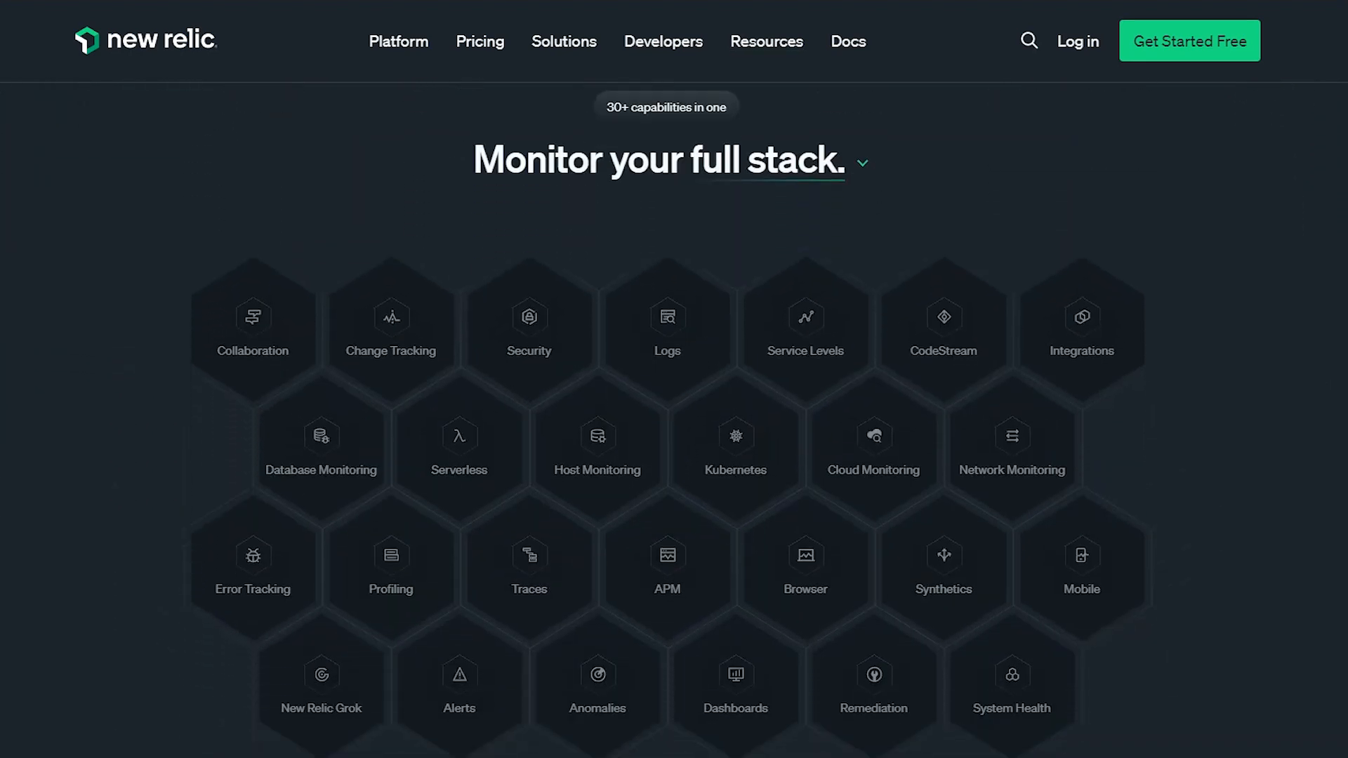
pyautogui.moveTo(943, 329)
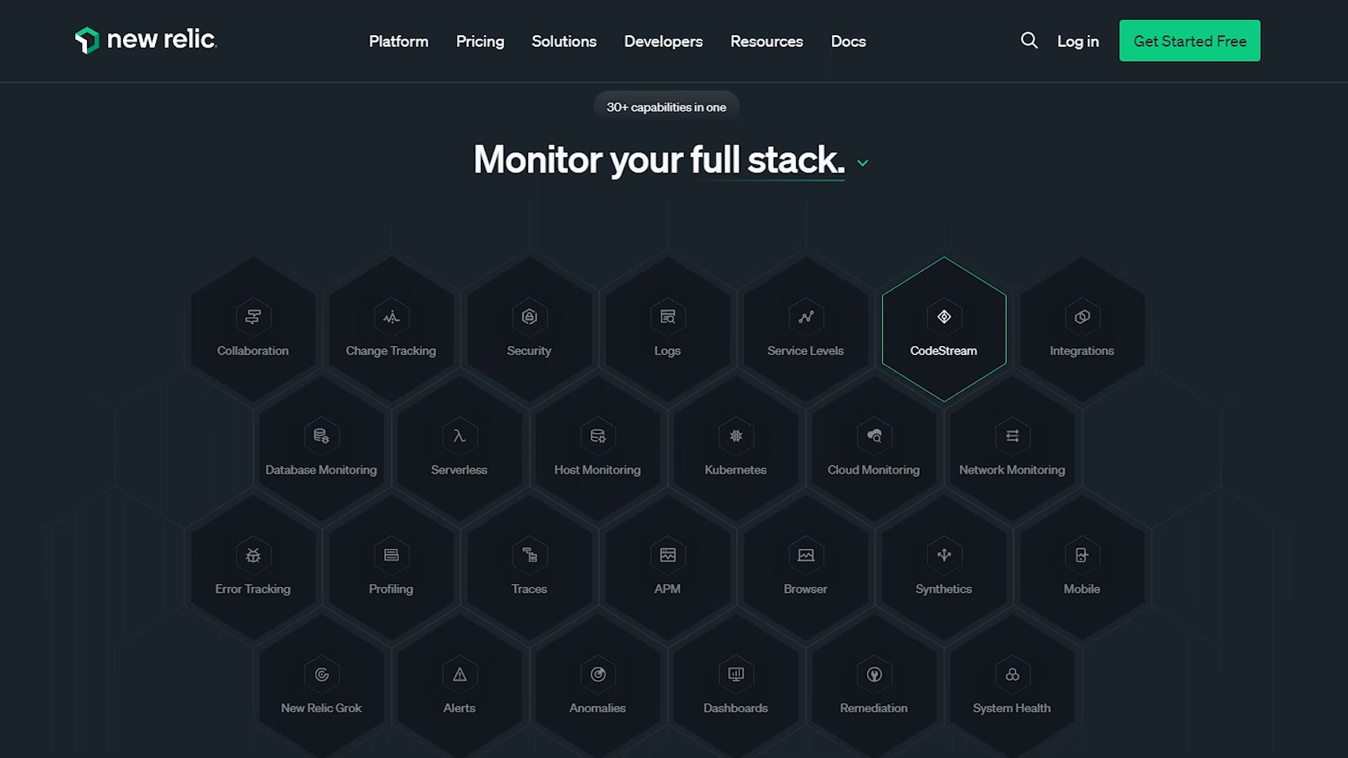
pyautogui.moveTo(666, 565)
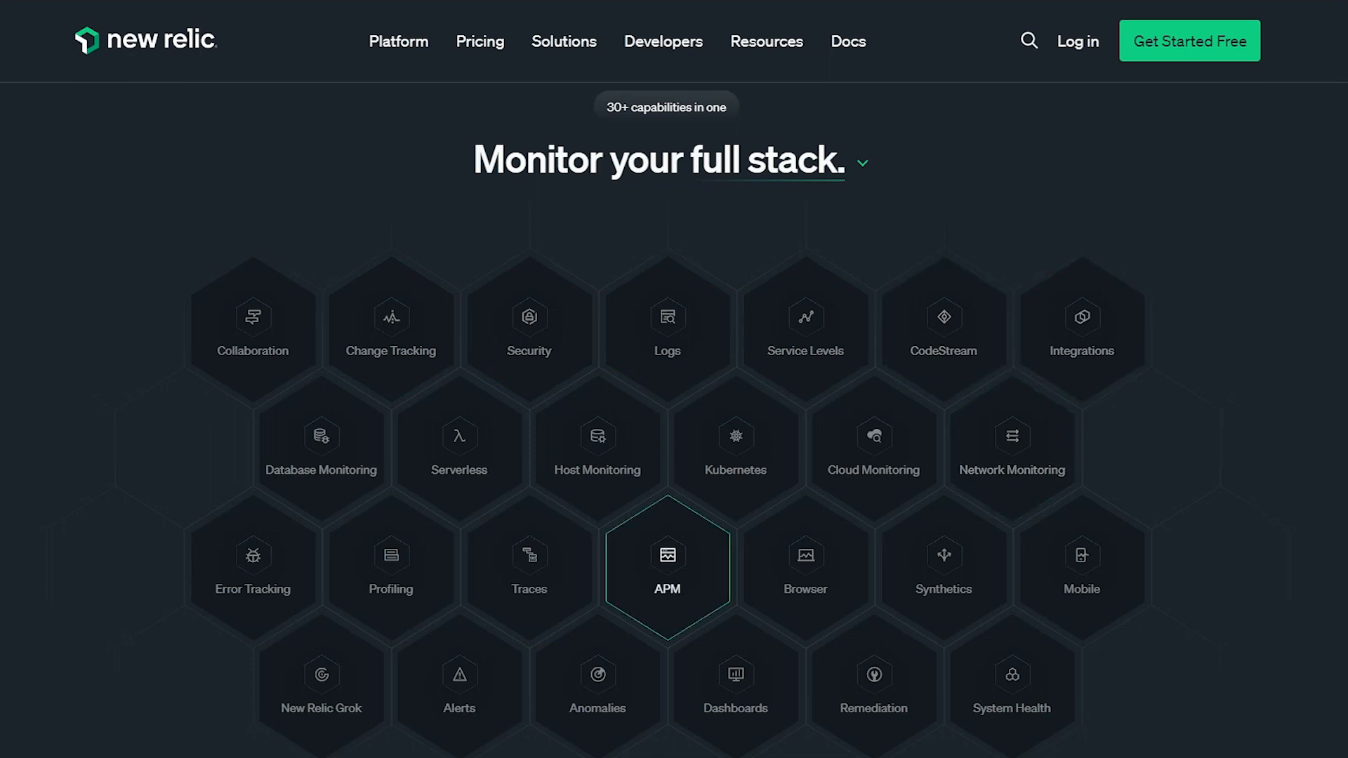
pyautogui.click(666, 564)
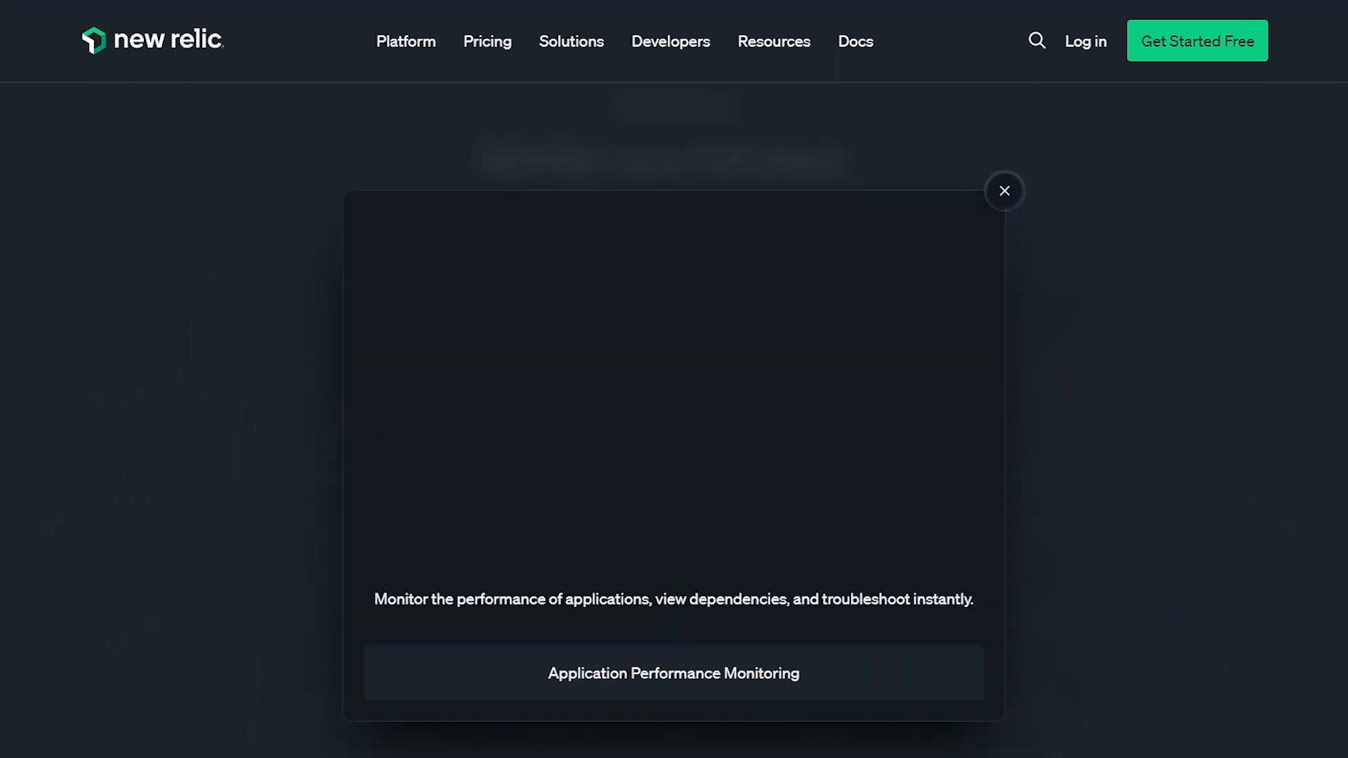
pyautogui.click(672, 388)
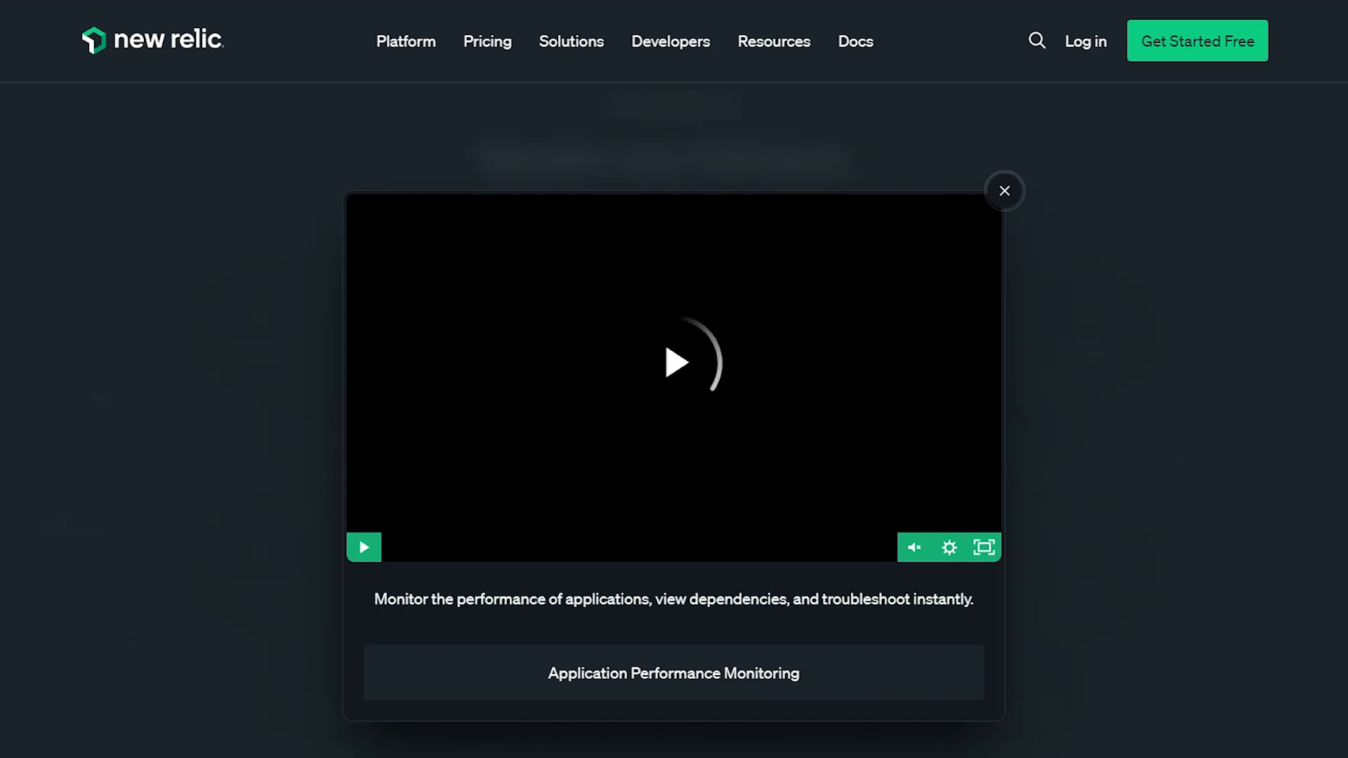
pyautogui.click(1003, 191)
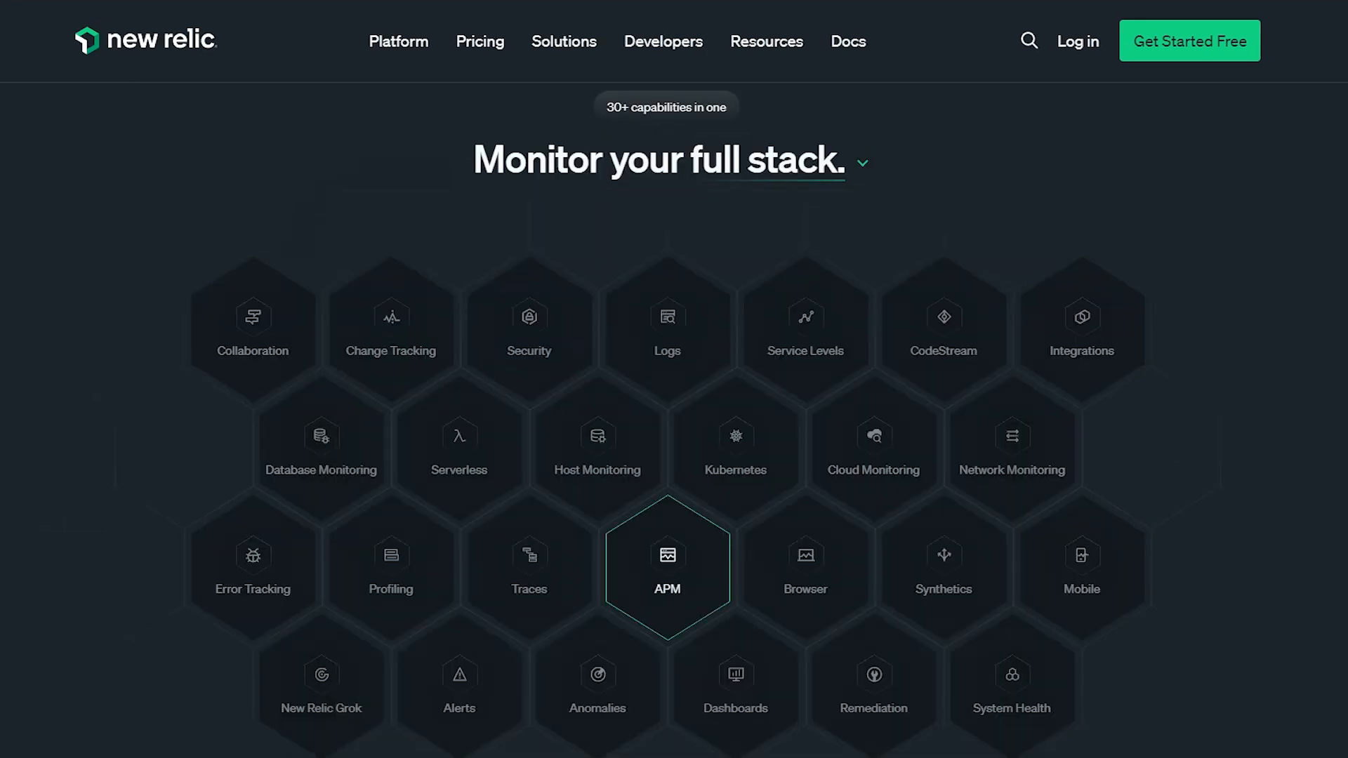
# - Scroll through the Application Performance Management product page content
pyautogui.scroll(-3)
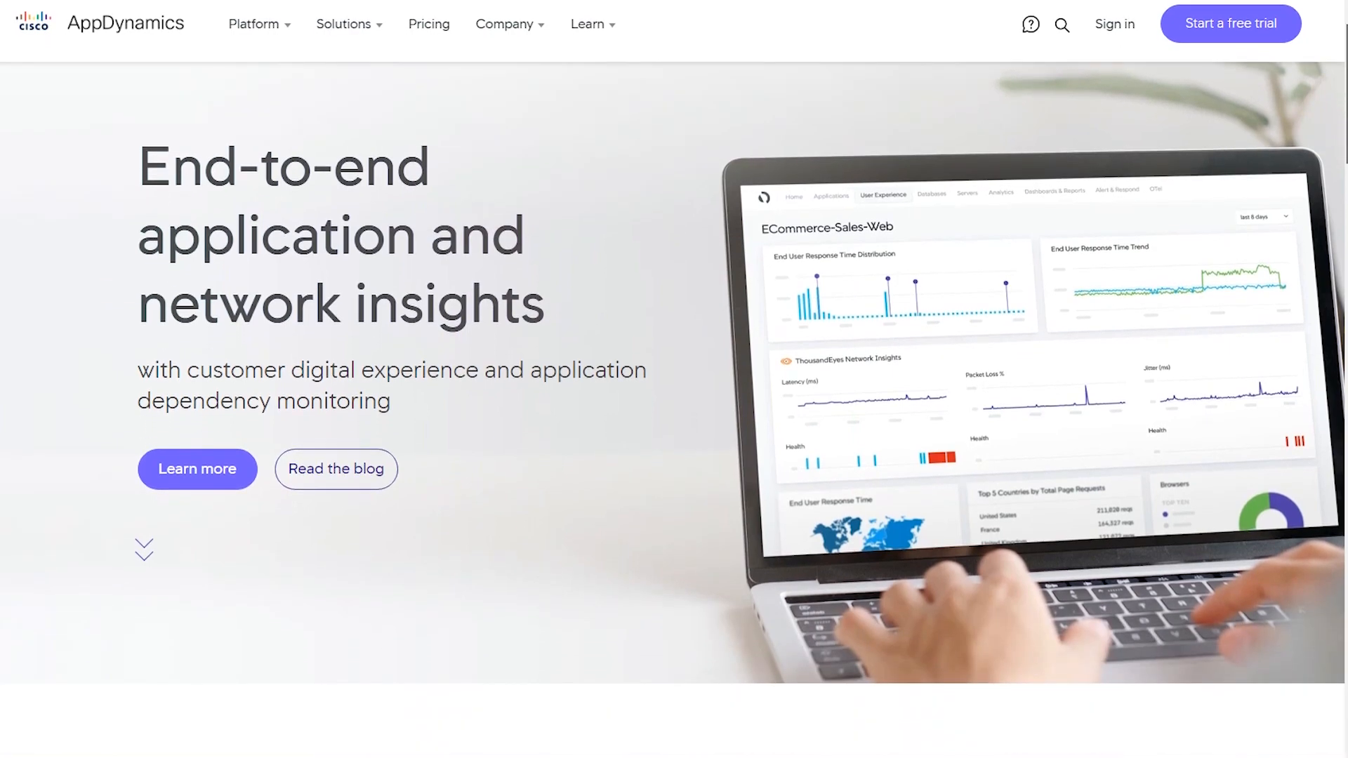
pyautogui.scroll(-3)
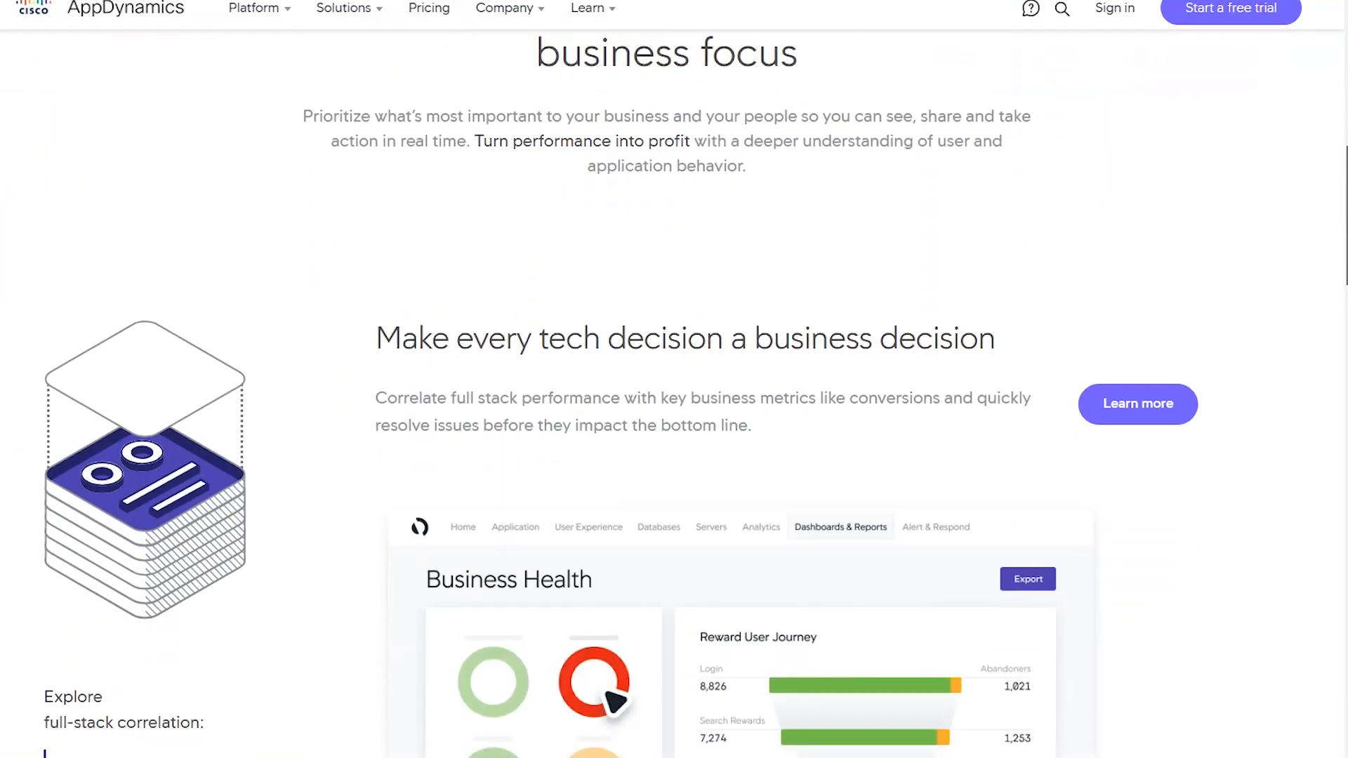
pyautogui.scroll(-3)
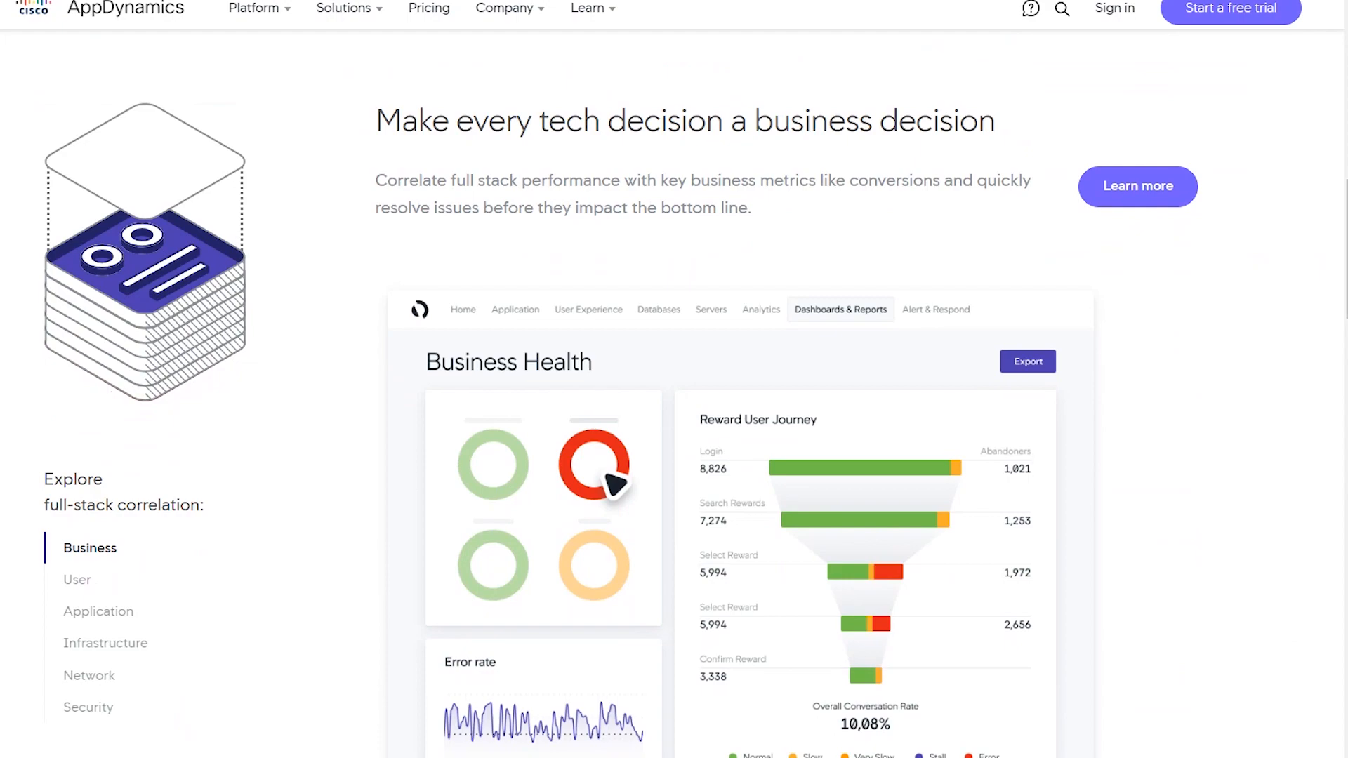
pyautogui.scroll(-3)
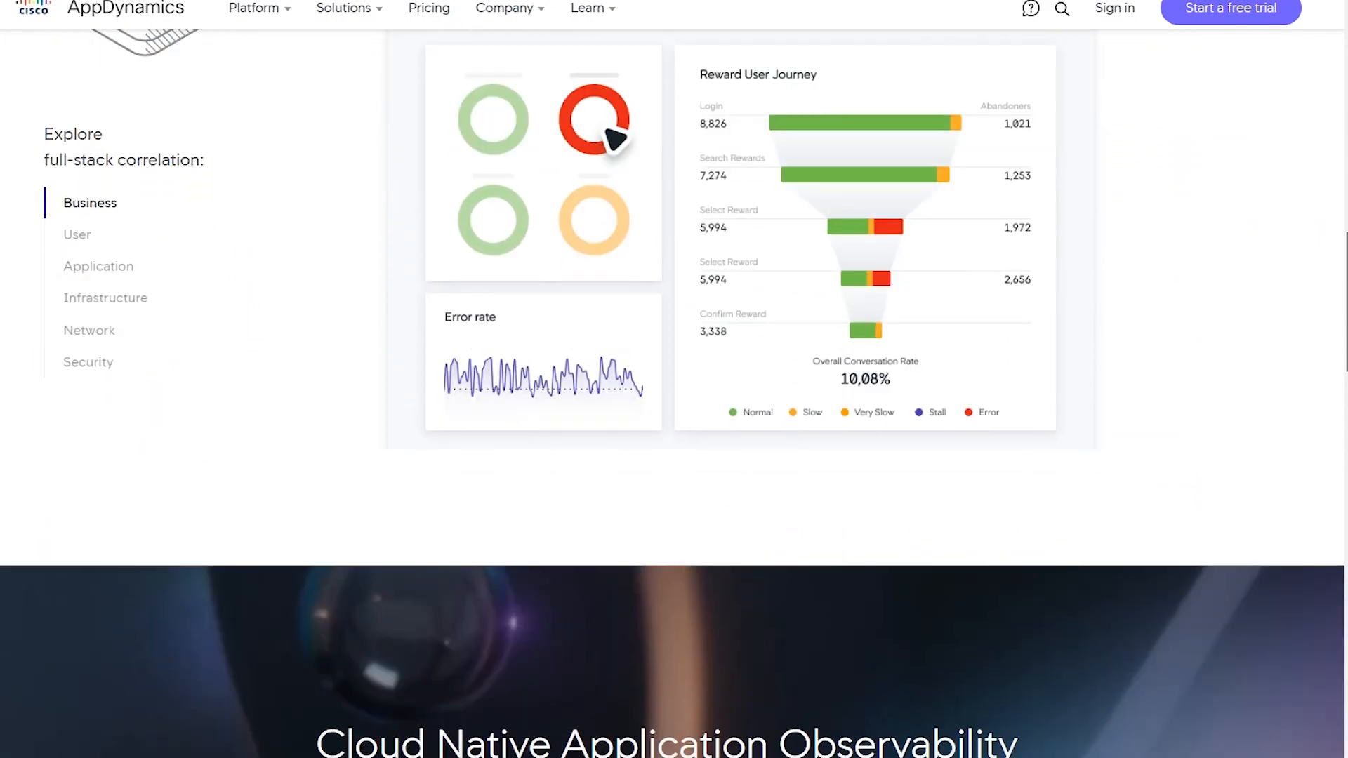
pyautogui.scroll(-3)
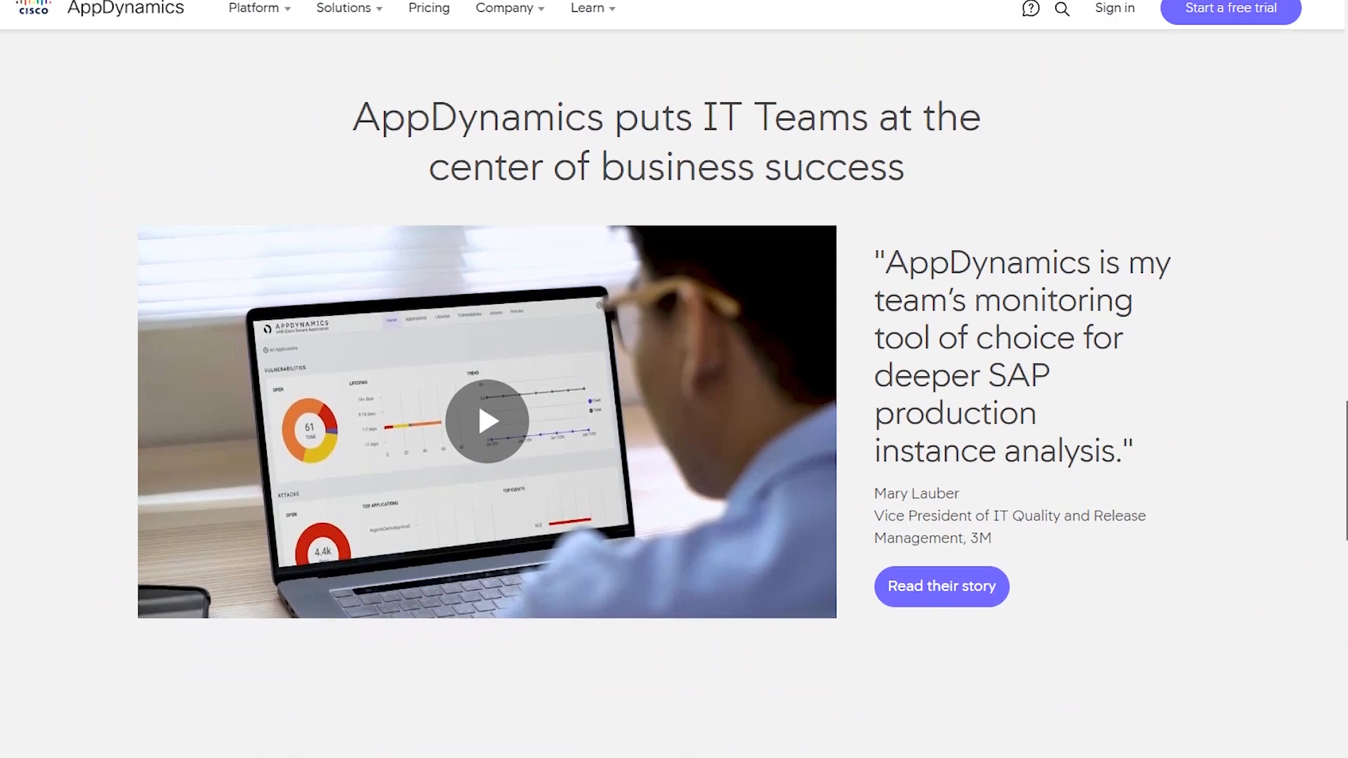
pyautogui.scroll(3)
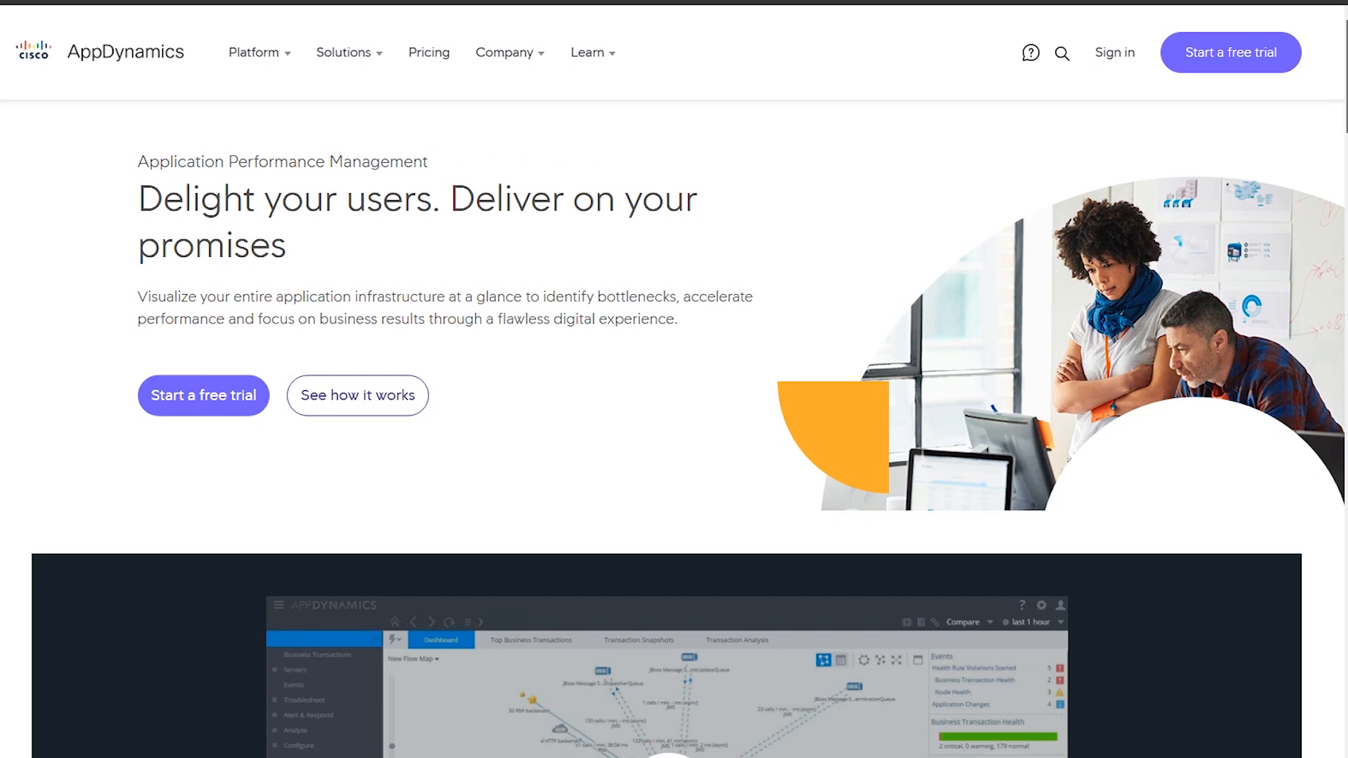
pyautogui.scroll(-3)
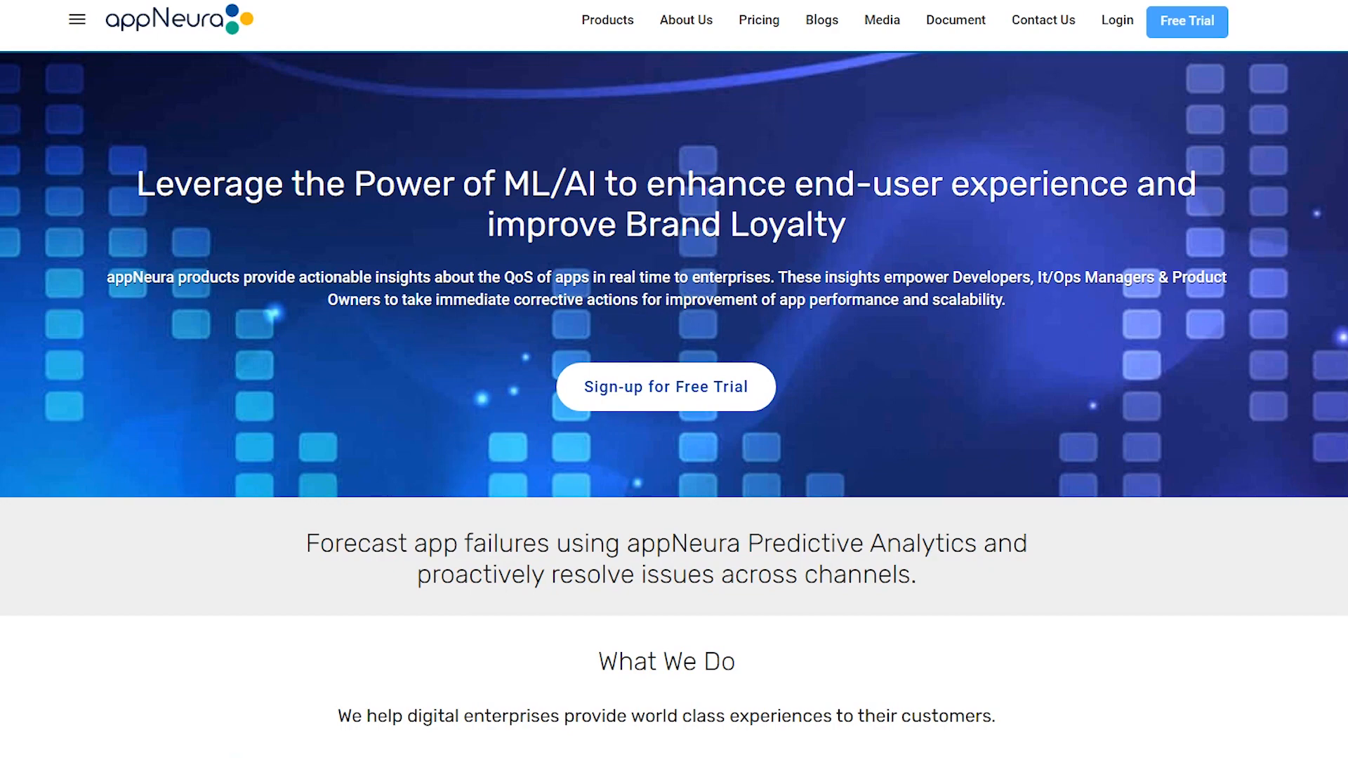
# - Look through the appNeura Web Browser Monitoring product page
pyautogui.click(607, 20)
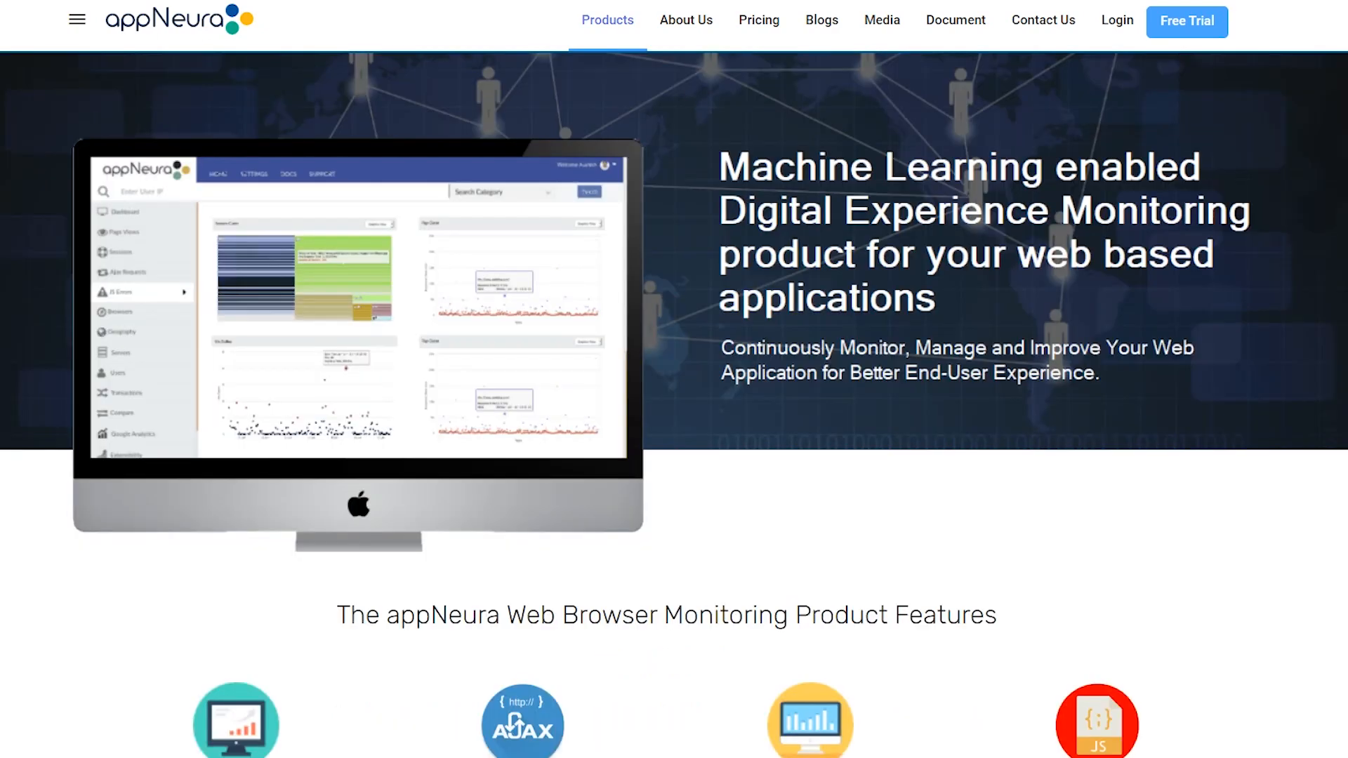
pyautogui.scroll(-3)
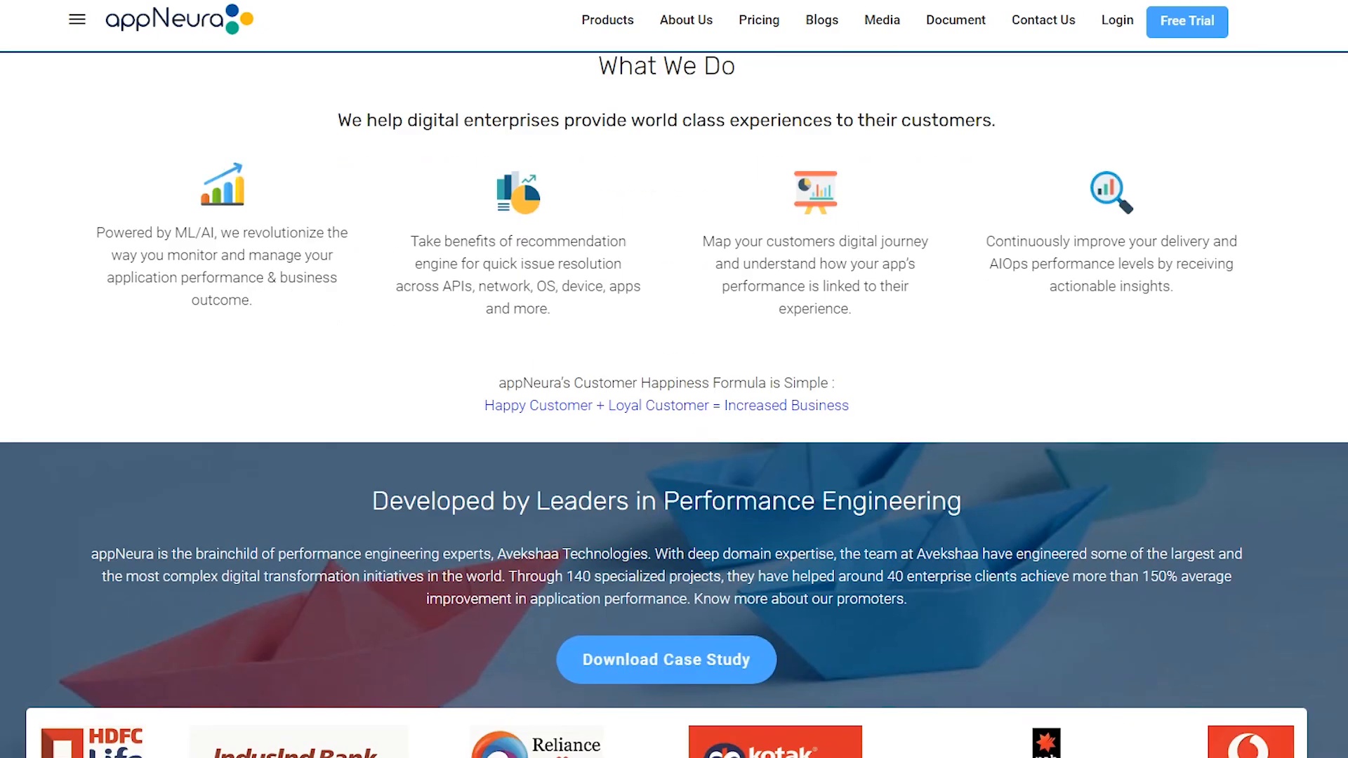
pyautogui.scroll(-3)
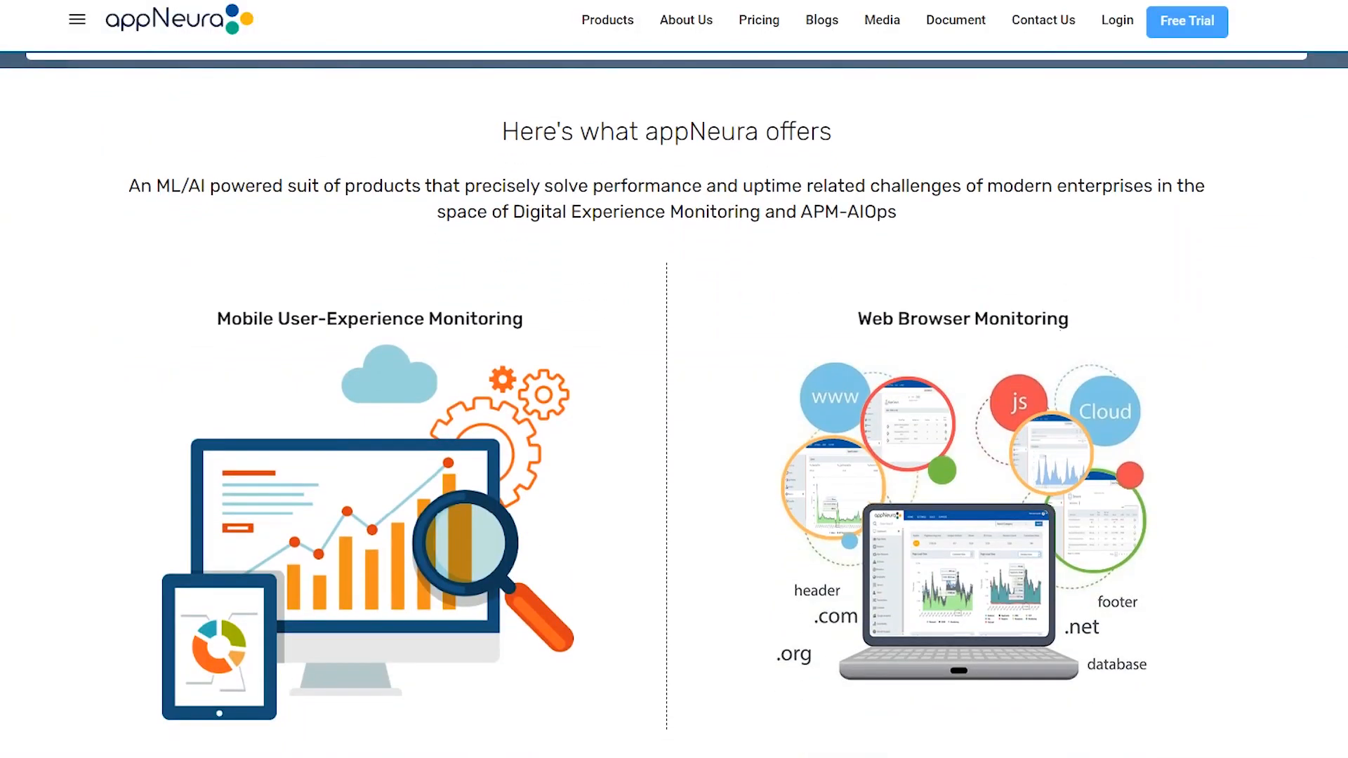
# - Look through the appNeura Synthetic Monitoring product page down to its lower sections
pyautogui.click(607, 20)
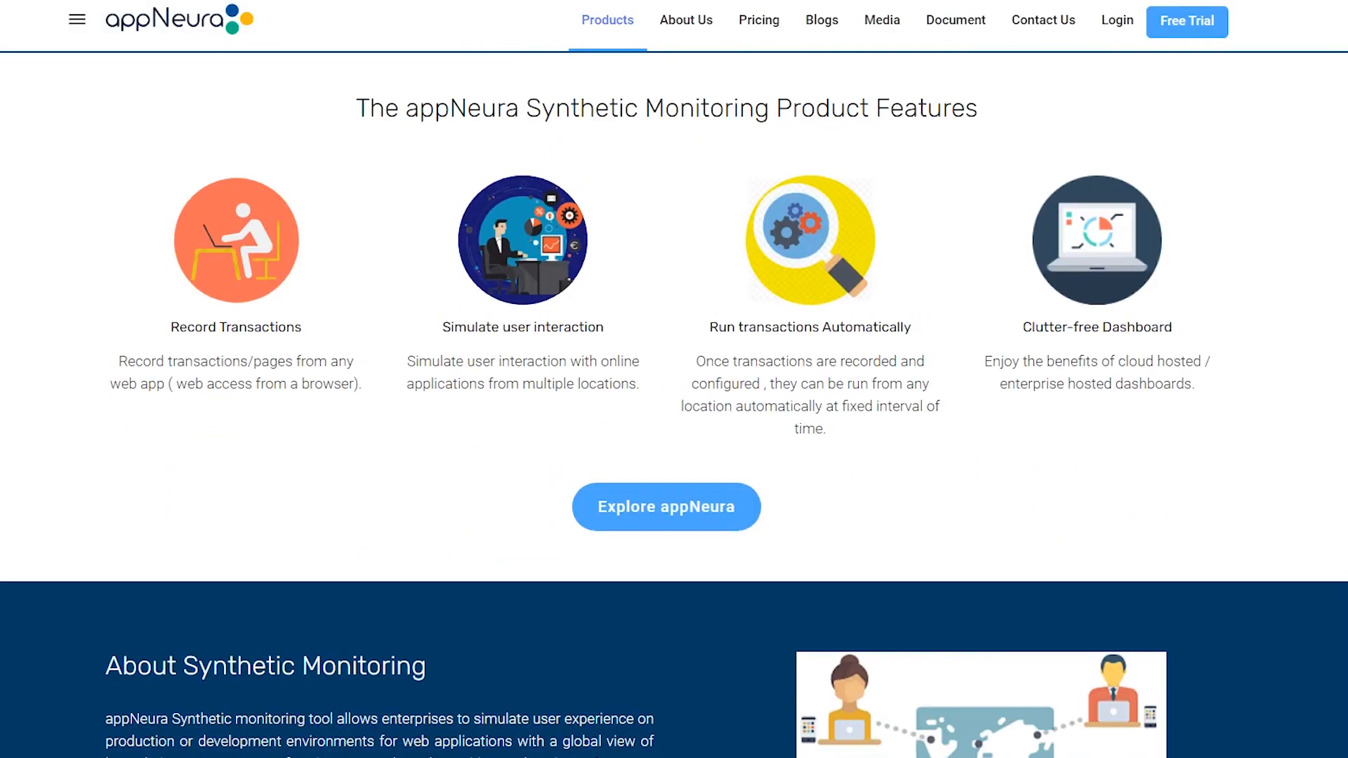
pyautogui.scroll(-3)
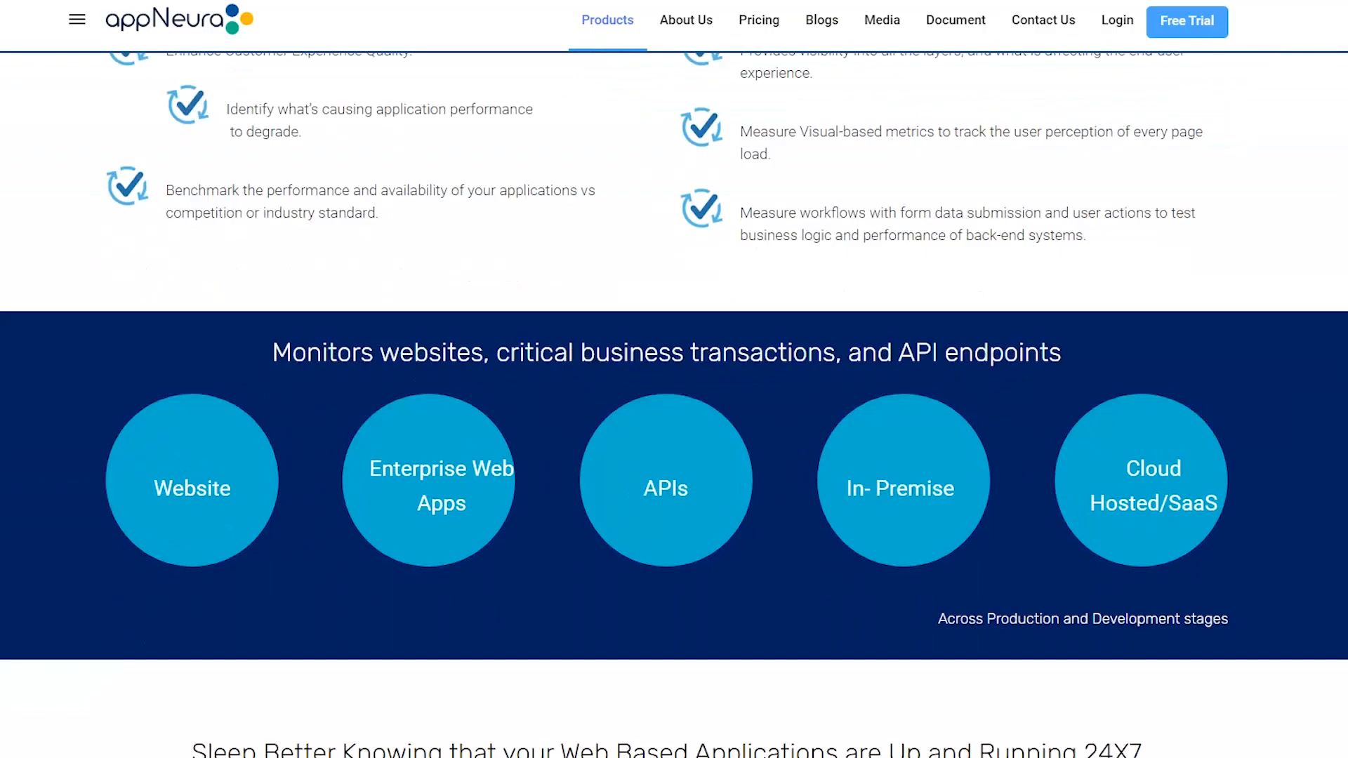
pyautogui.scroll(-3)
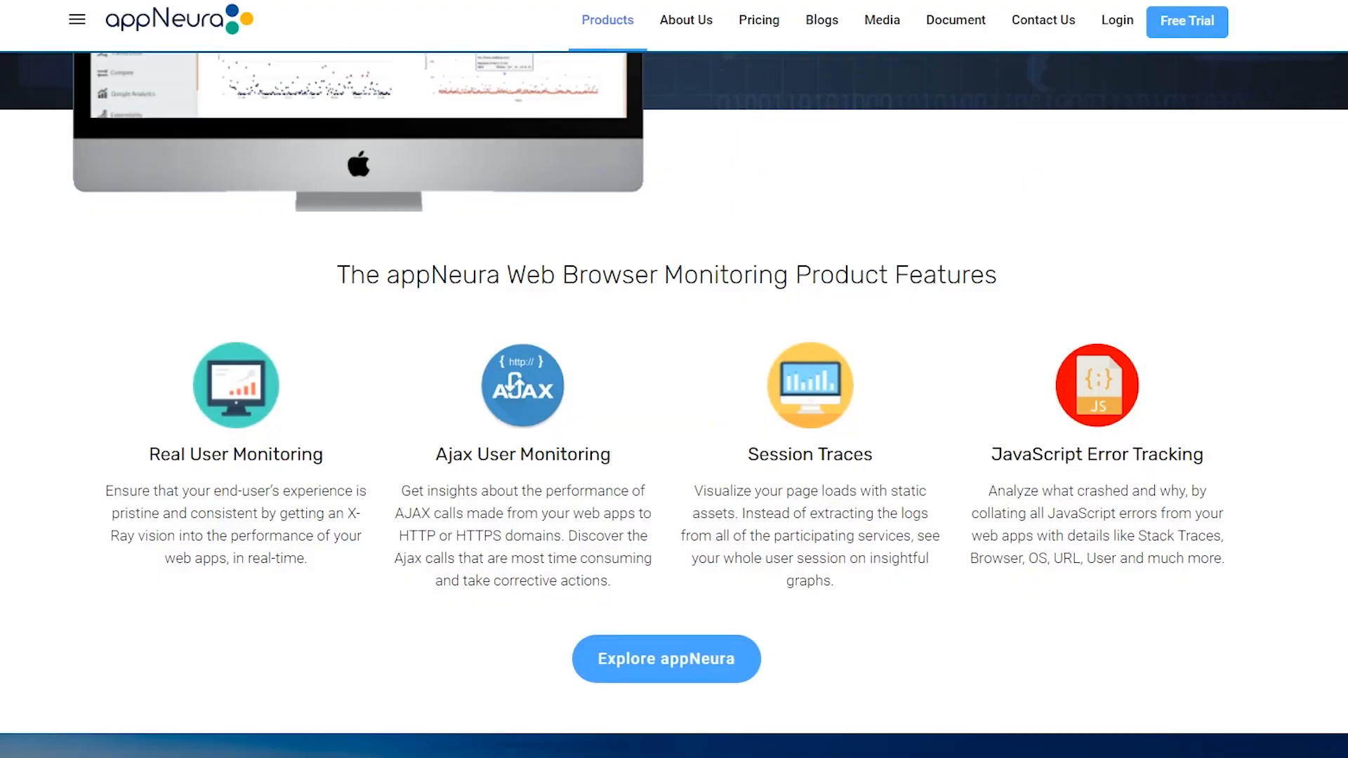
pyautogui.scroll(-3)
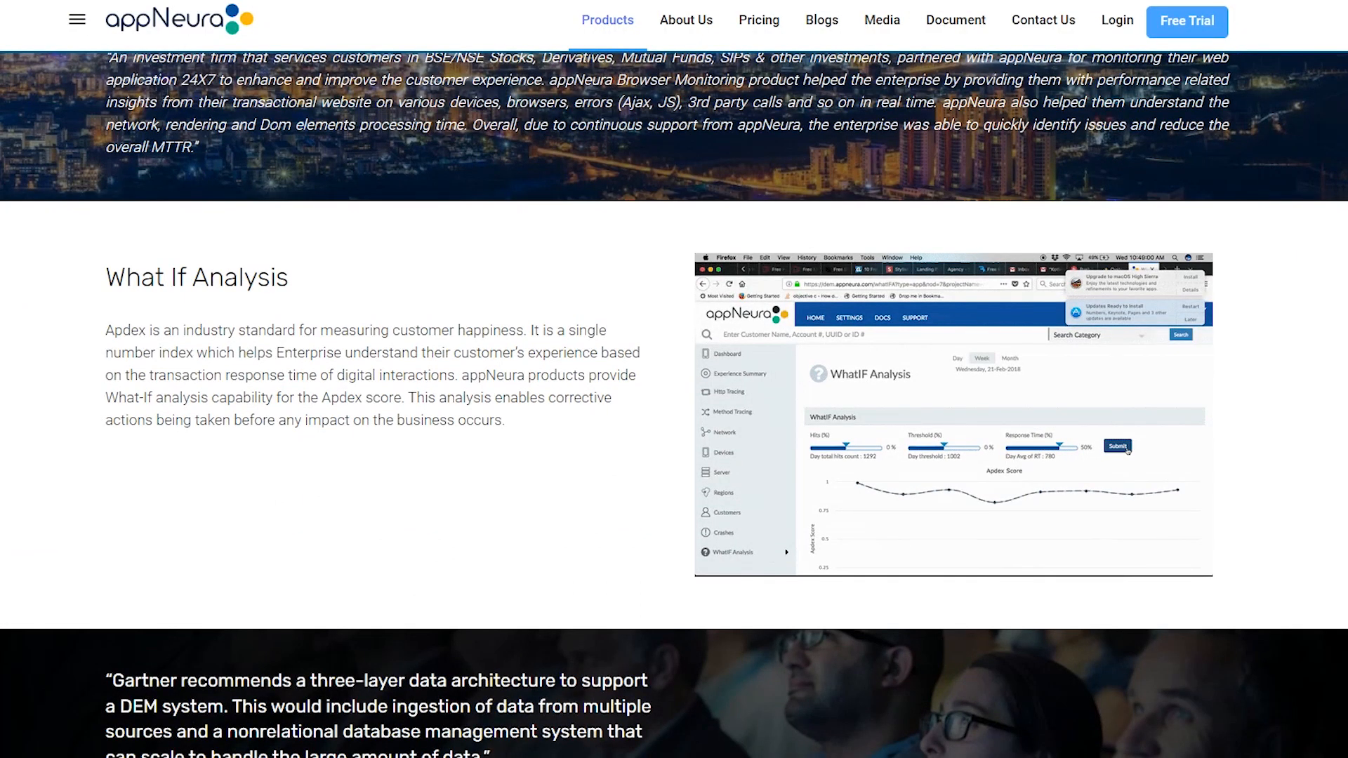
pyautogui.scroll(-3)
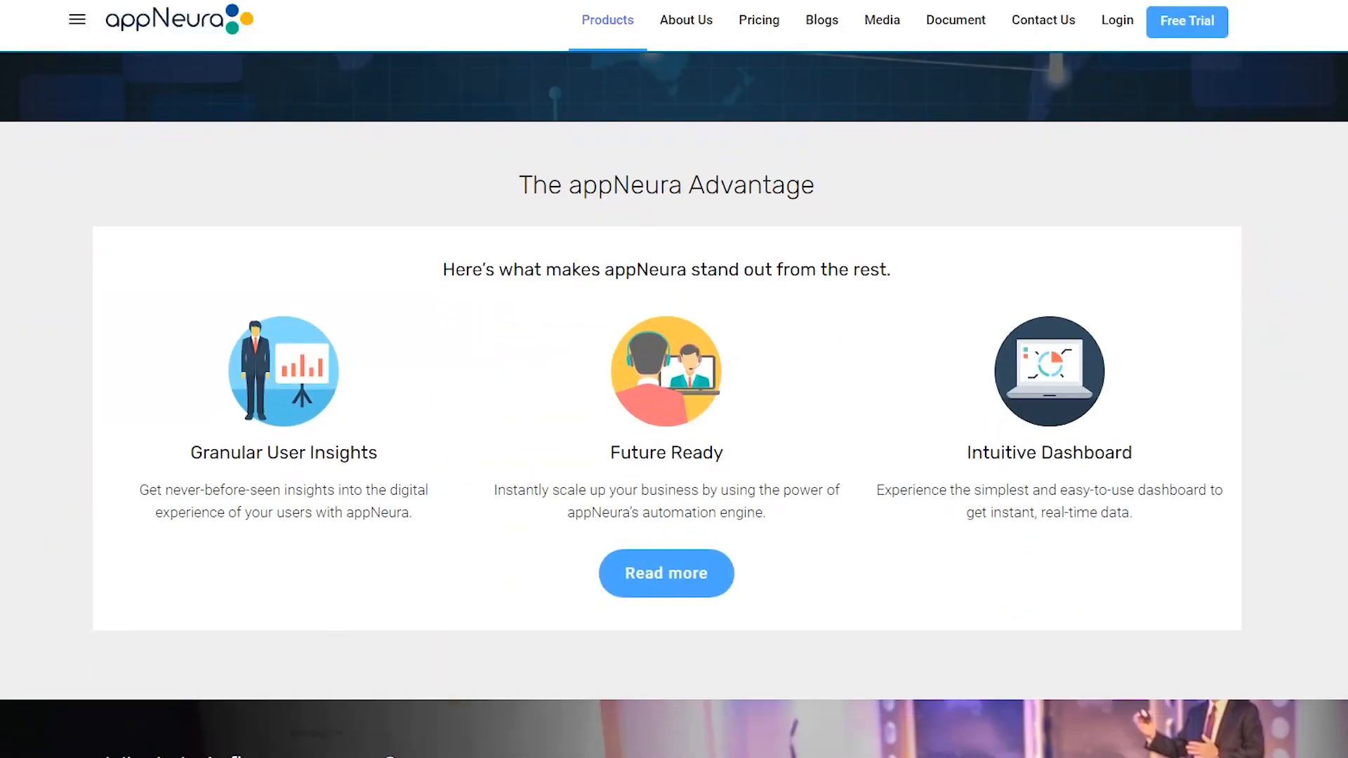
pyautogui.scroll(-3)
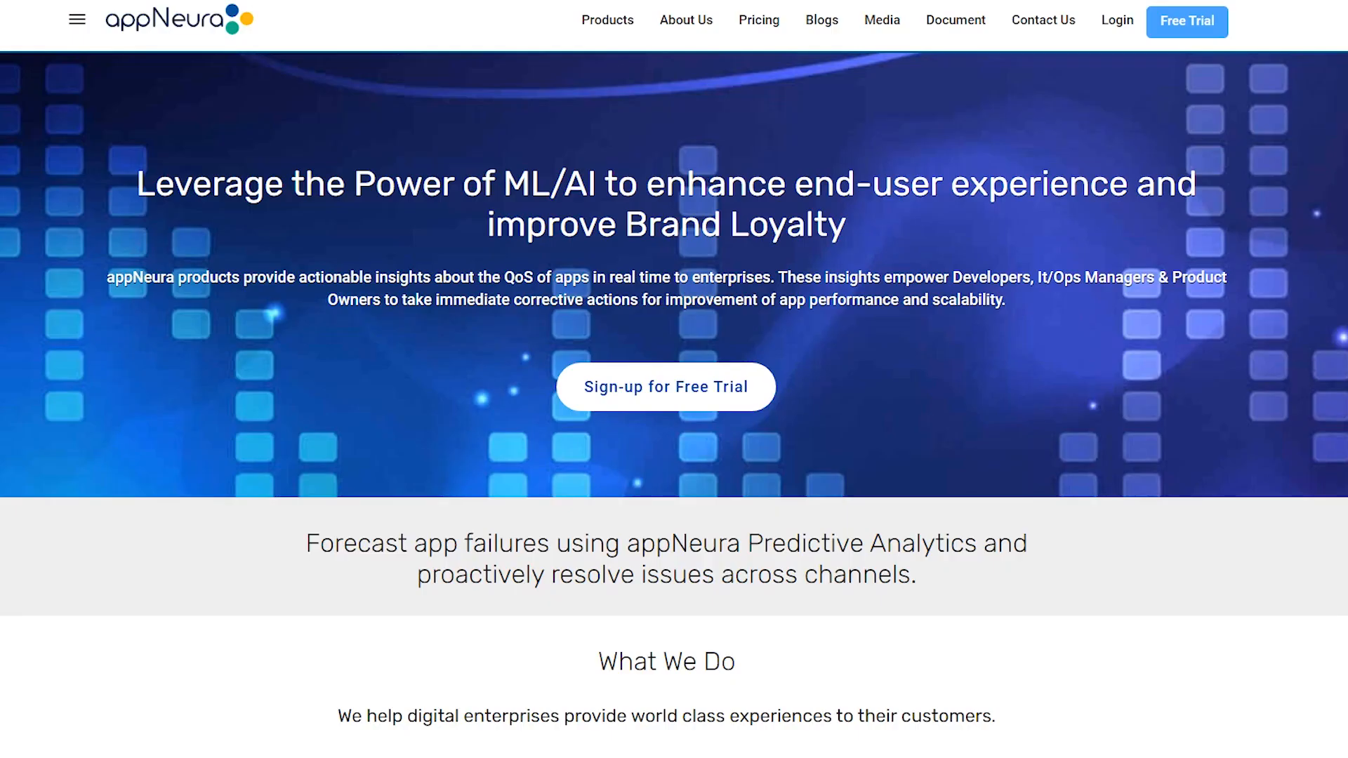
# - Revisit Web Browser Monitoring, then view Synthetic Monitoring features like recording and simulating transactions
pyautogui.click(606, 20)
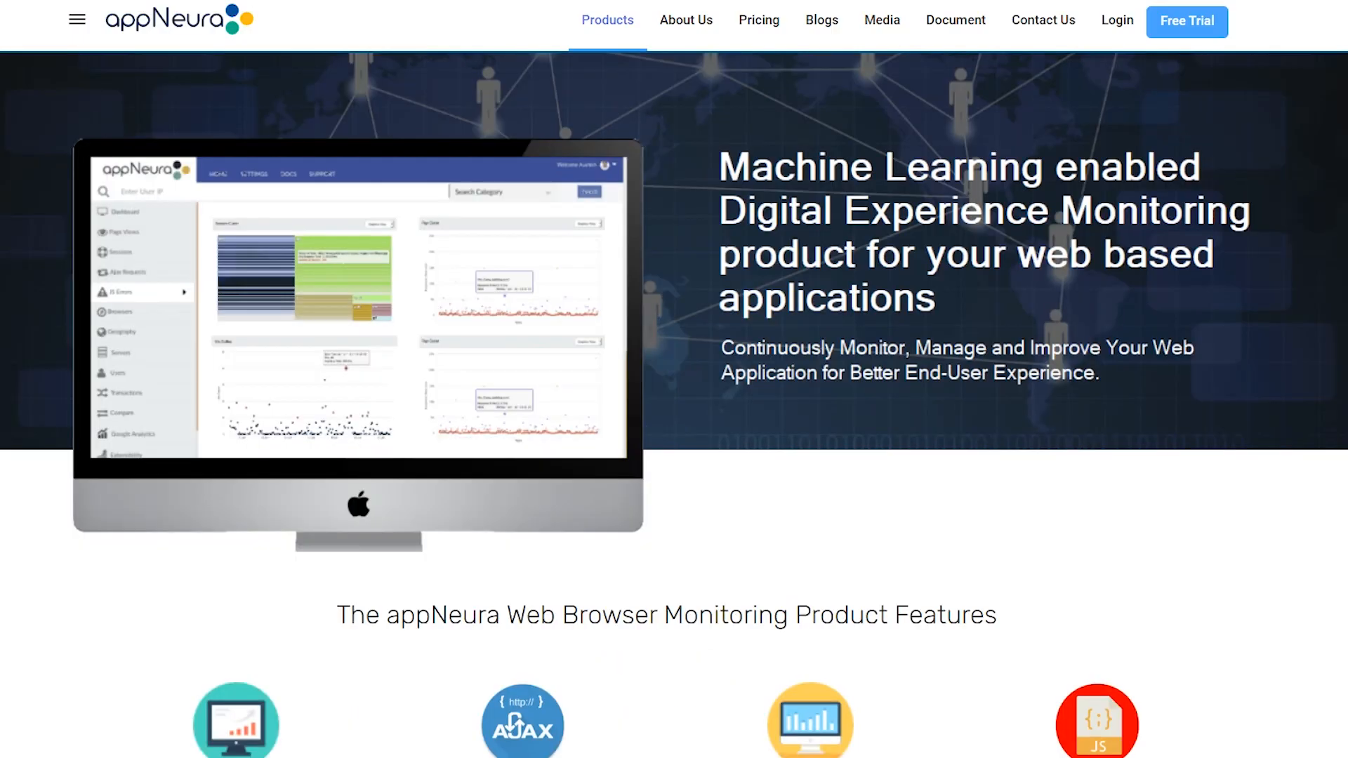
pyautogui.scroll(-3)
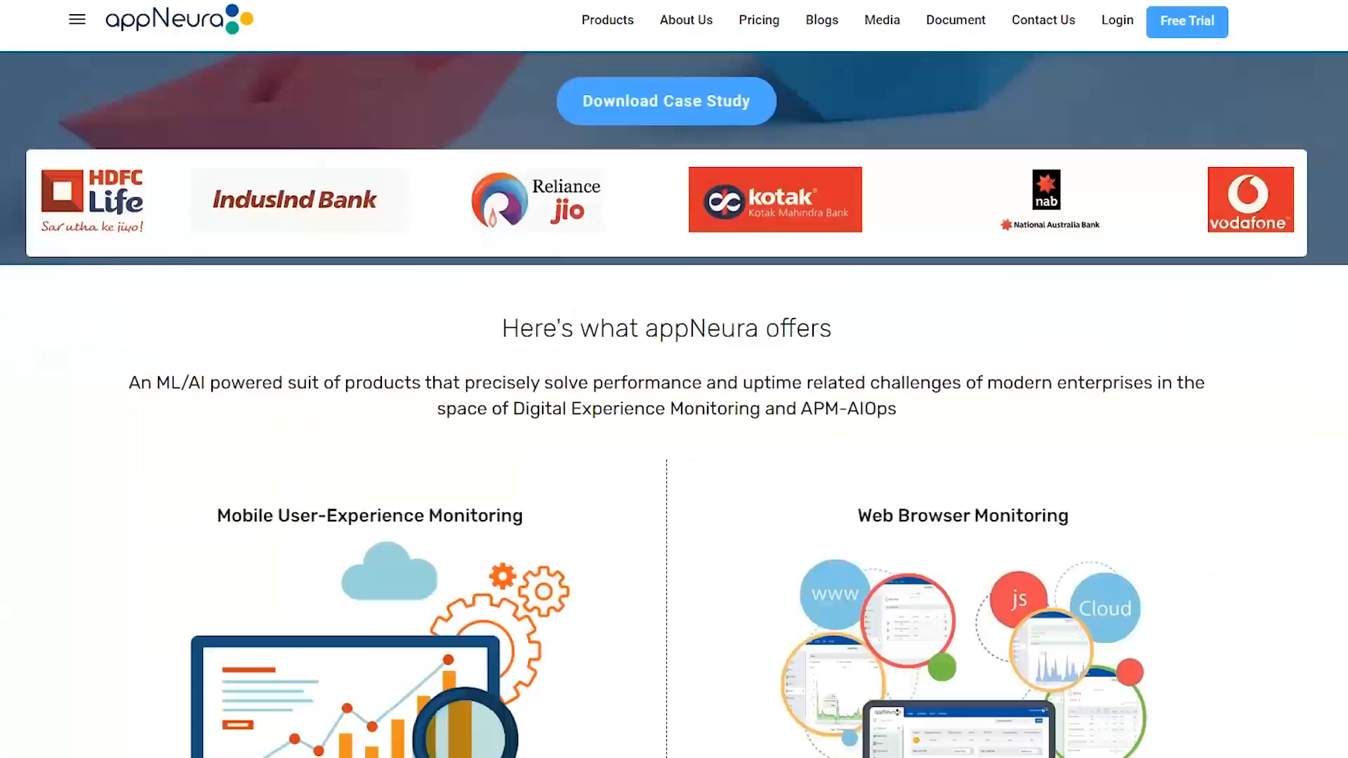
pyautogui.click(607, 19)
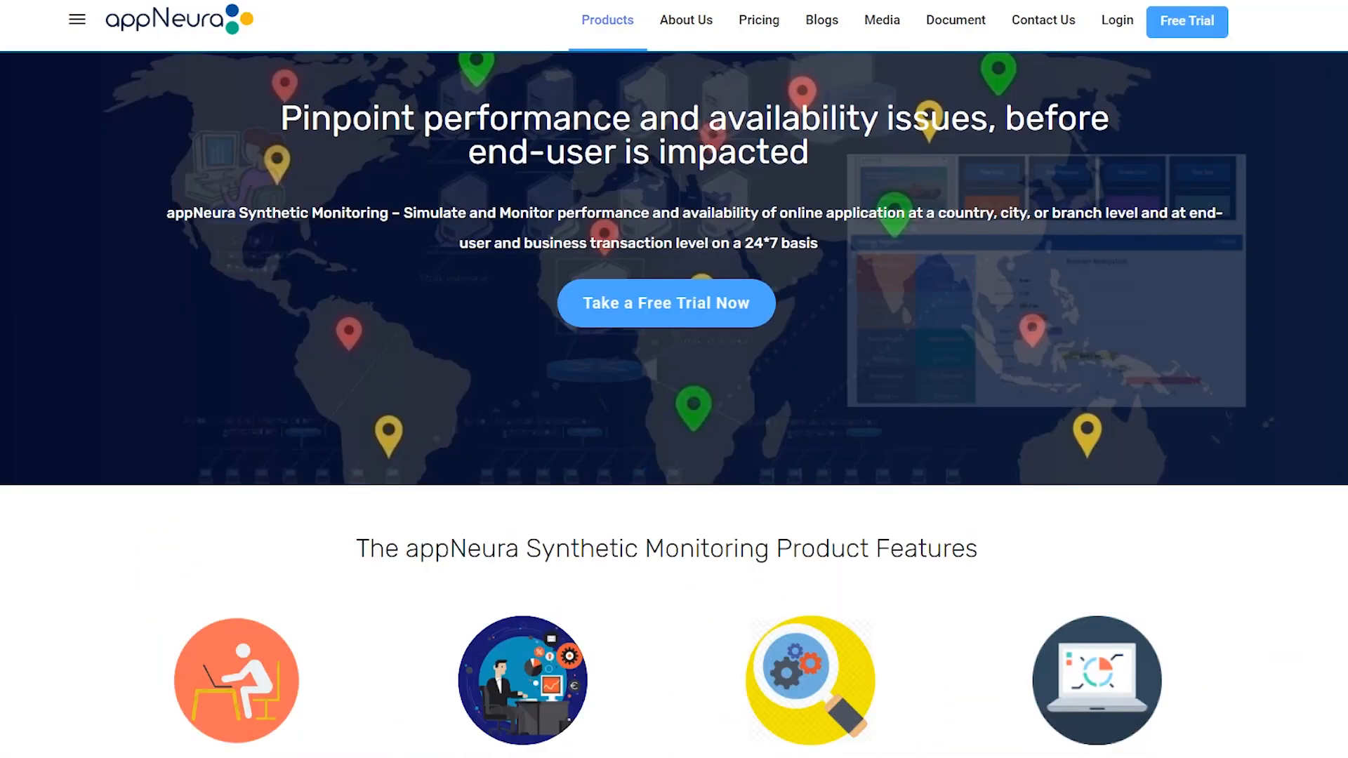
pyautogui.scroll(-3)
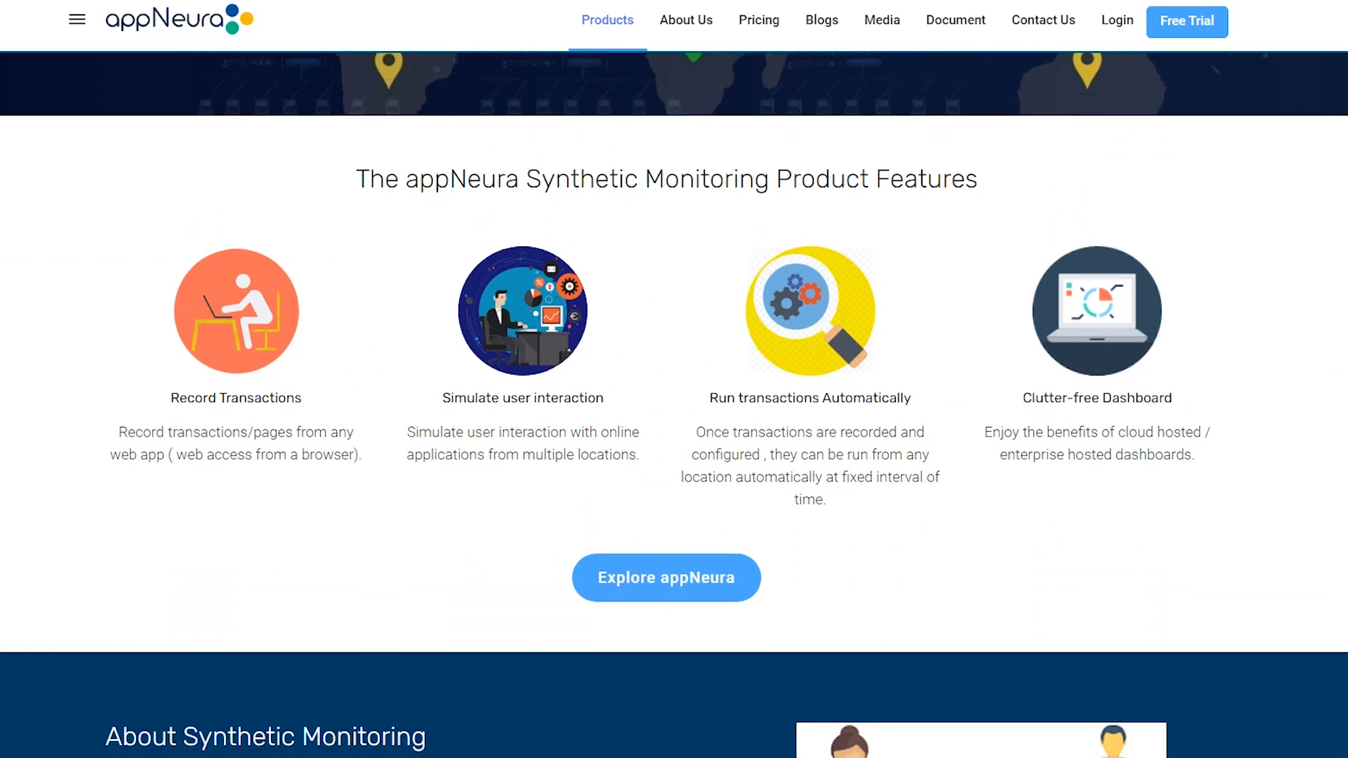